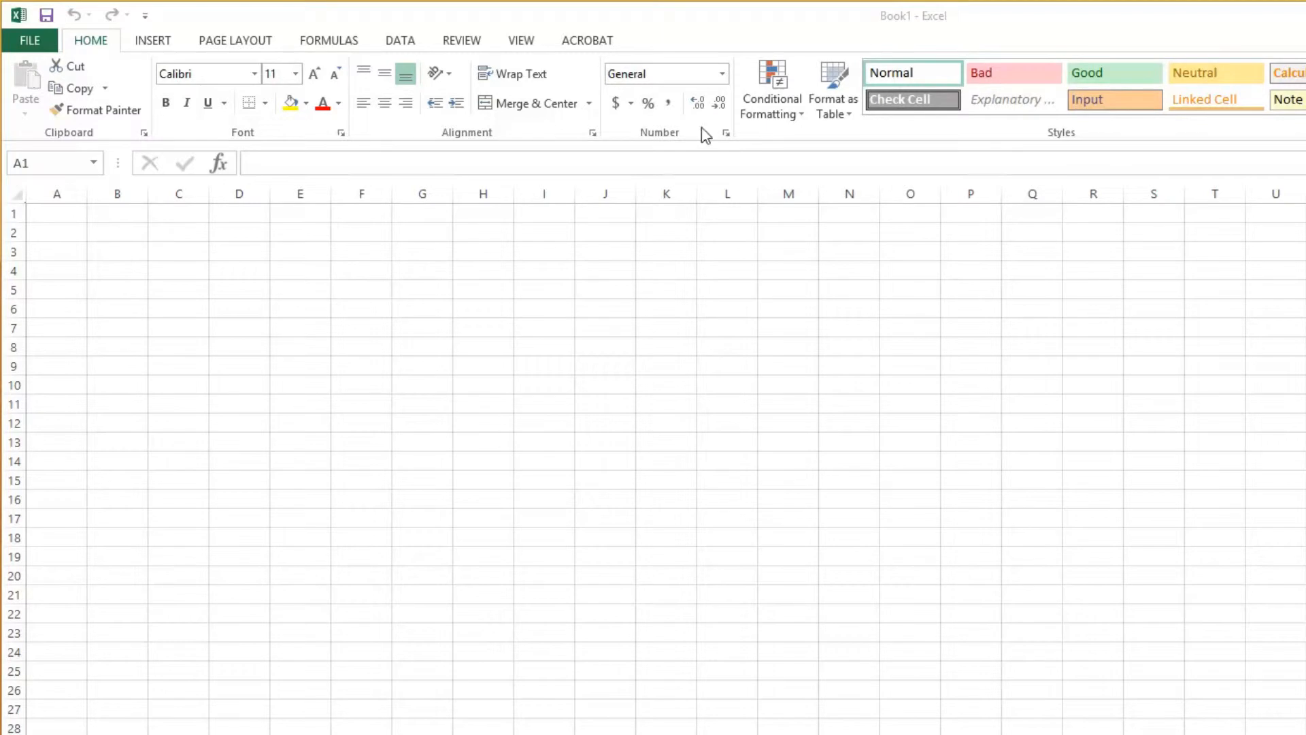
pyautogui.moveTo(614, 111)
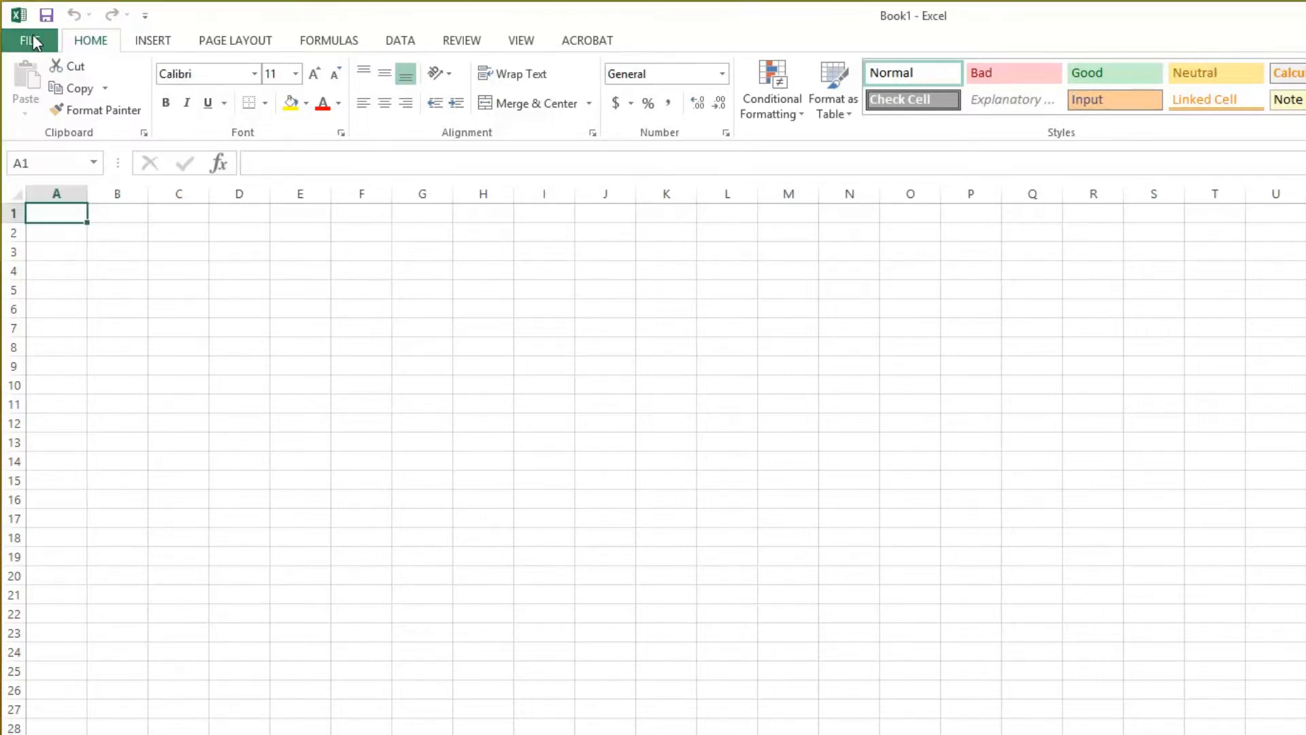
# - Move the Home tab's Font group above Clipboard via Customize Ribbon in Excel Options
pyautogui.click(32, 41)
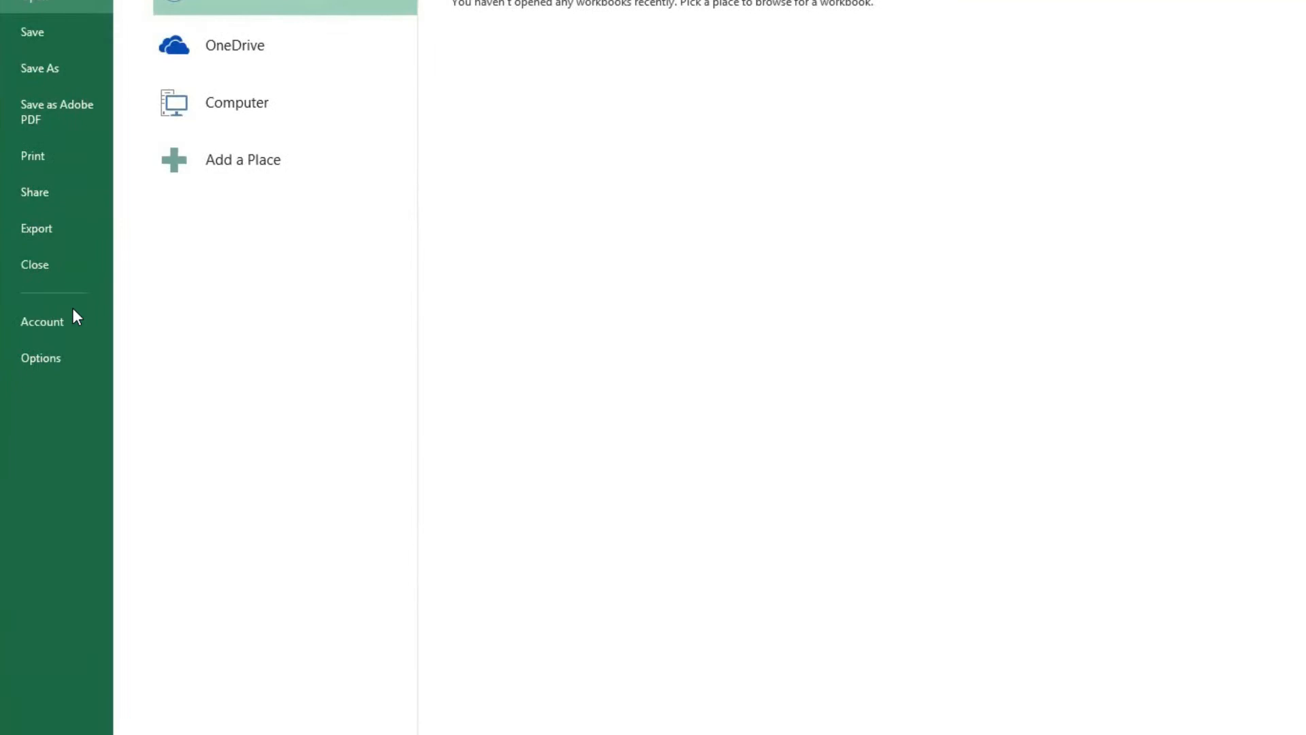
pyautogui.click(41, 358)
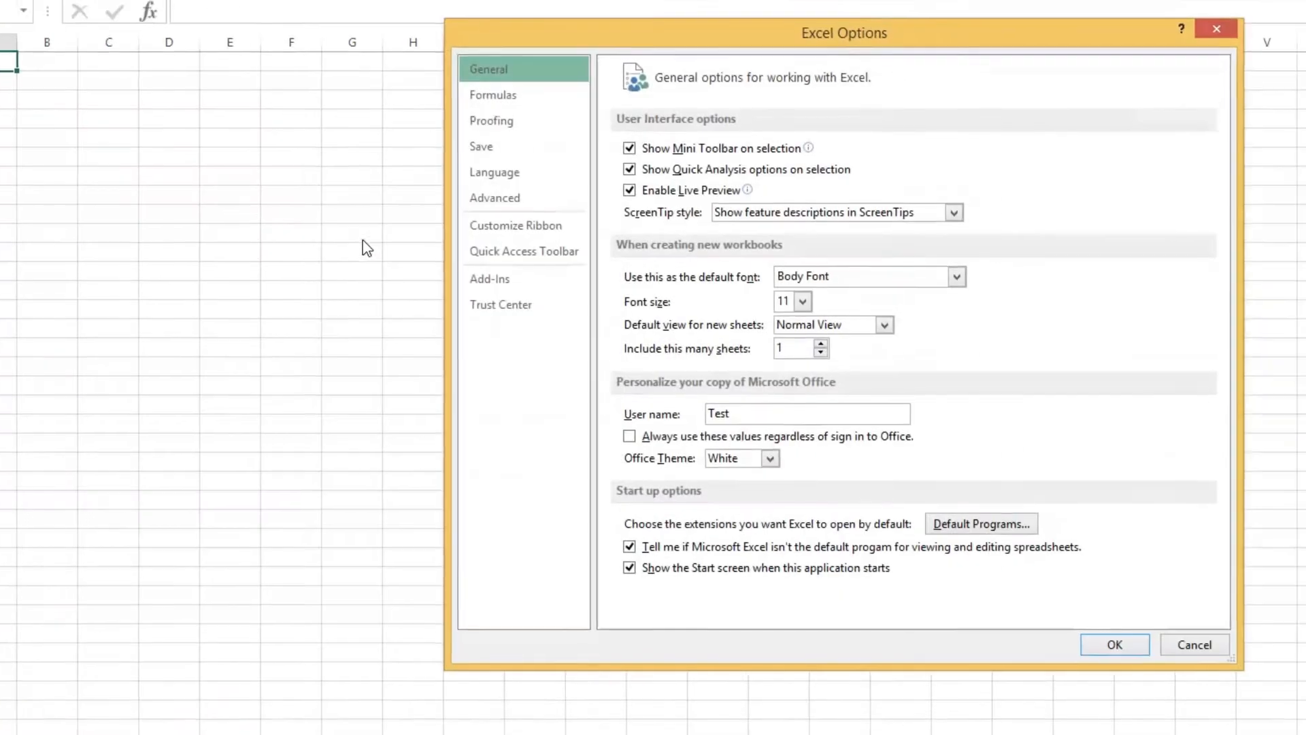
pyautogui.click(514, 226)
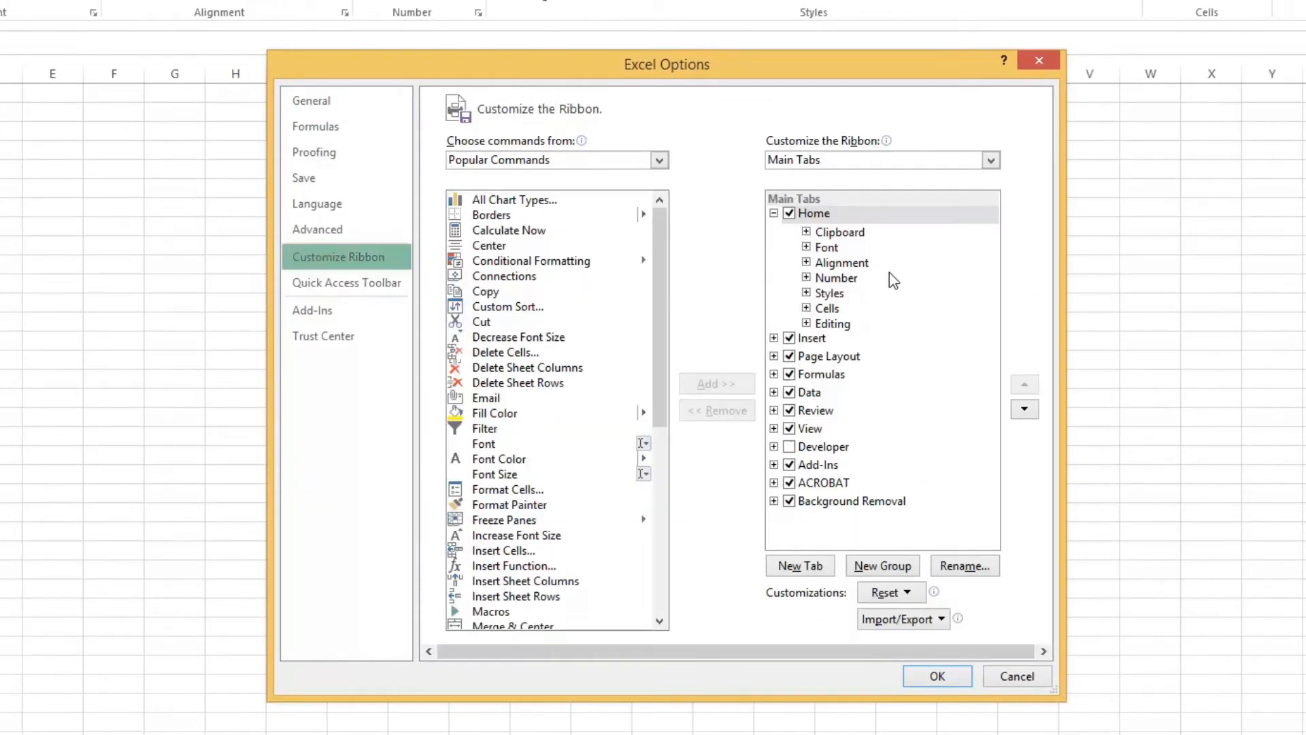
pyautogui.moveTo(917, 337)
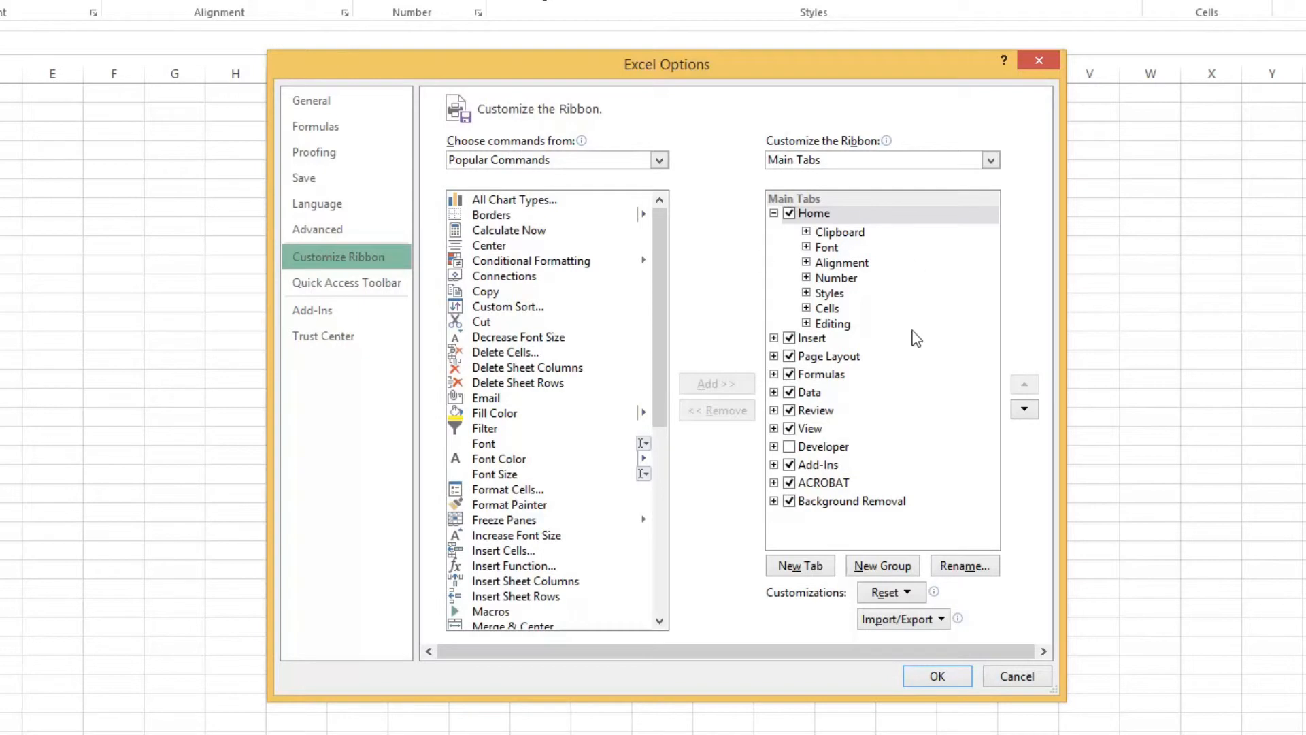
pyautogui.moveTo(841, 256)
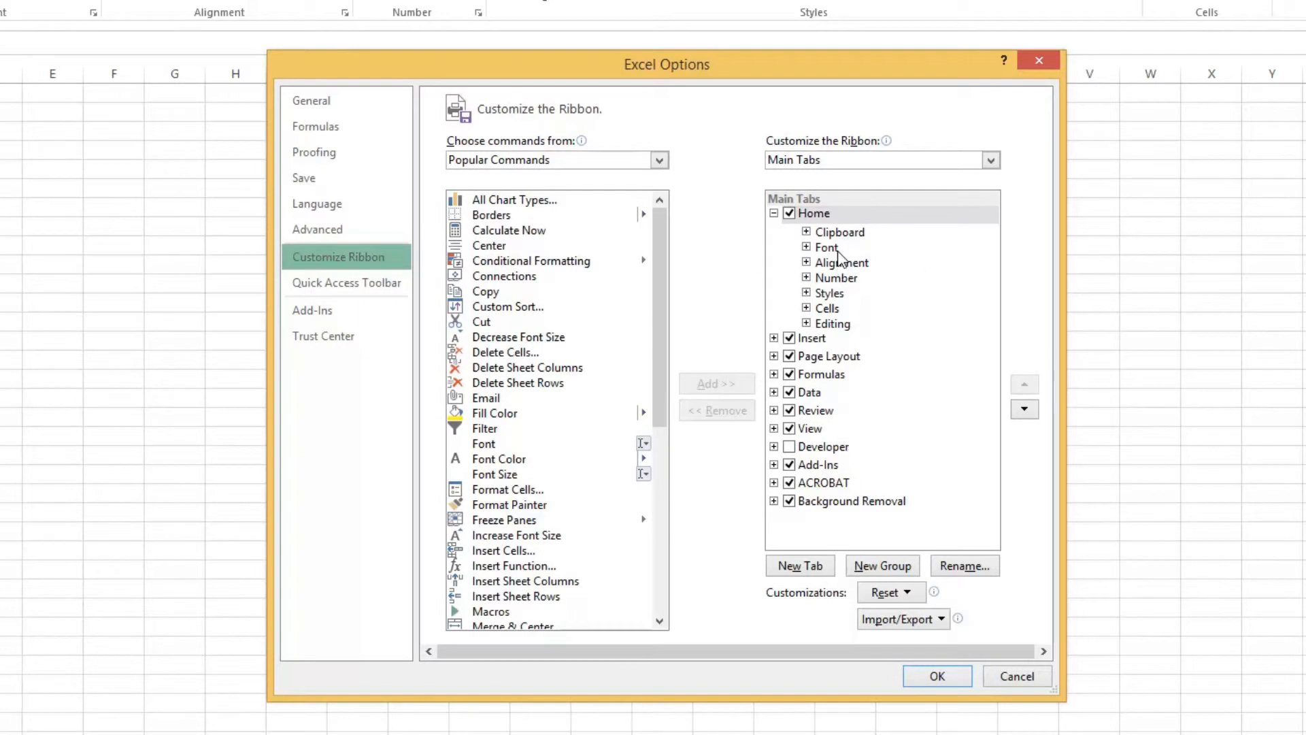
pyautogui.moveTo(820, 234)
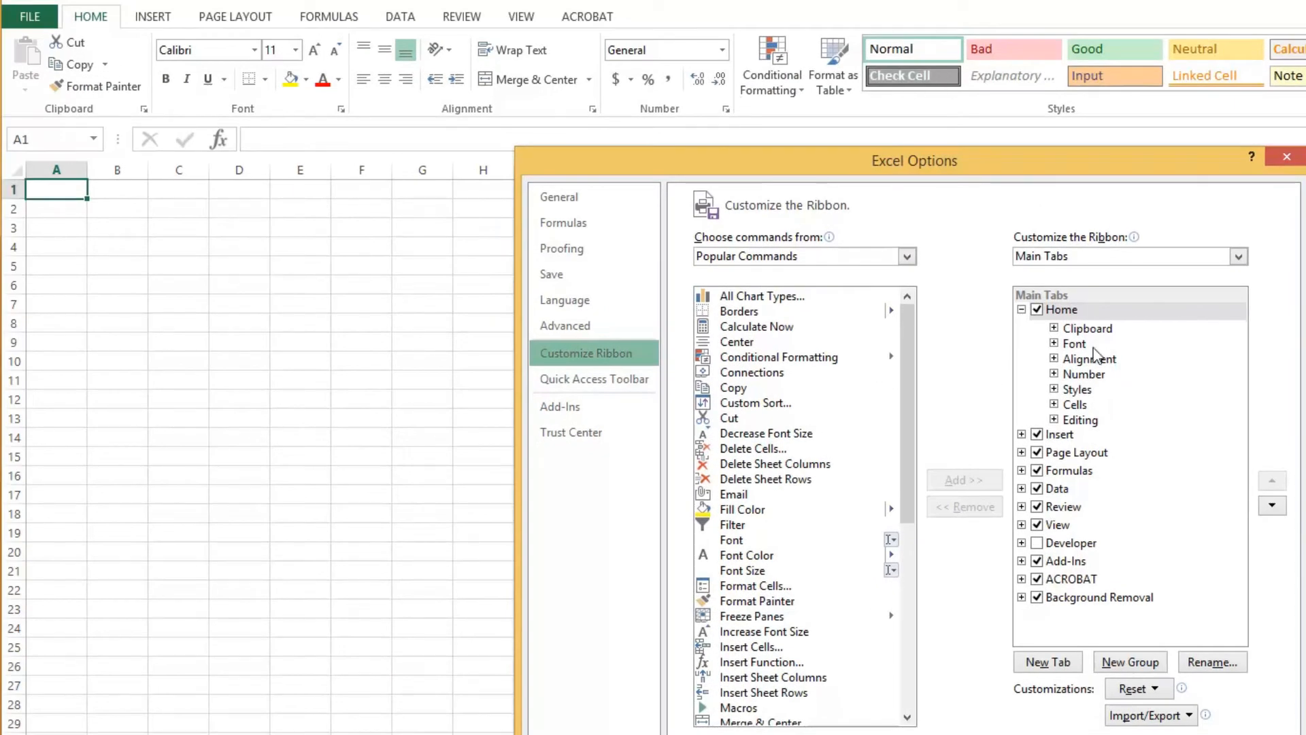
pyautogui.click(1075, 343)
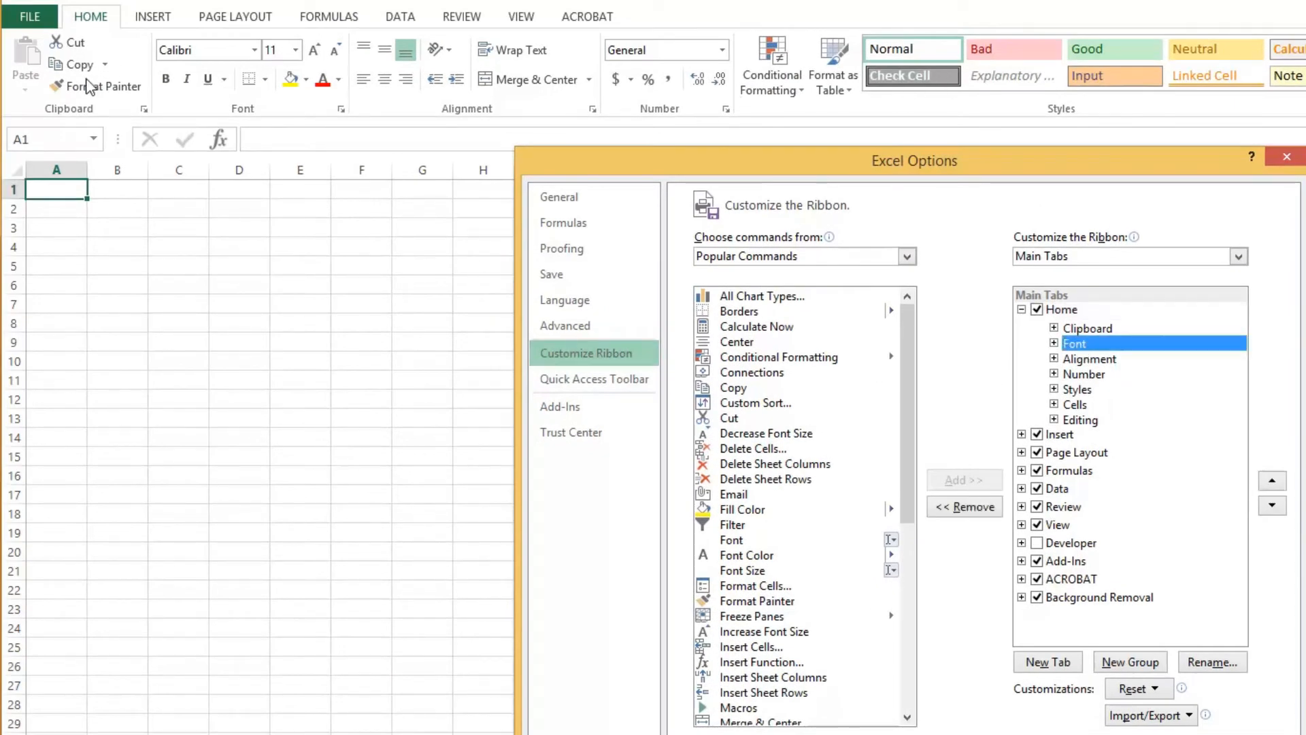
pyautogui.moveTo(225, 148)
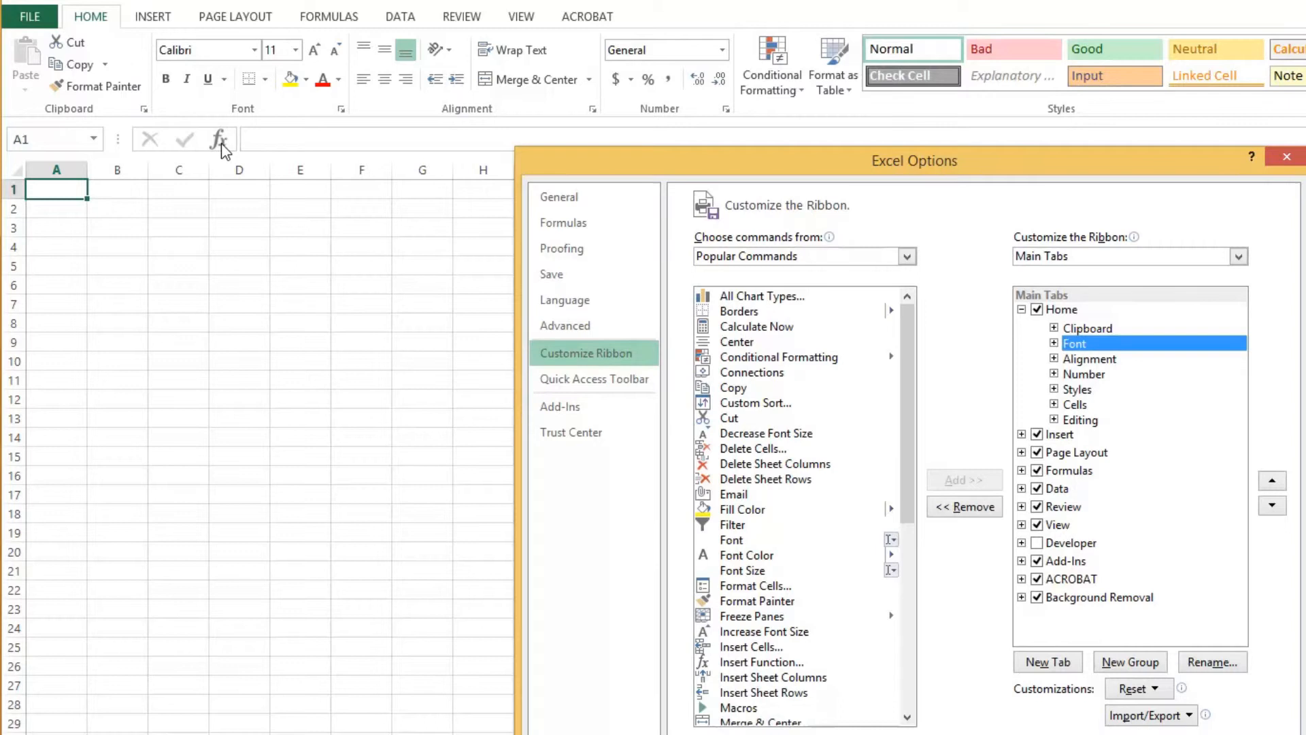
pyautogui.moveTo(484, 161)
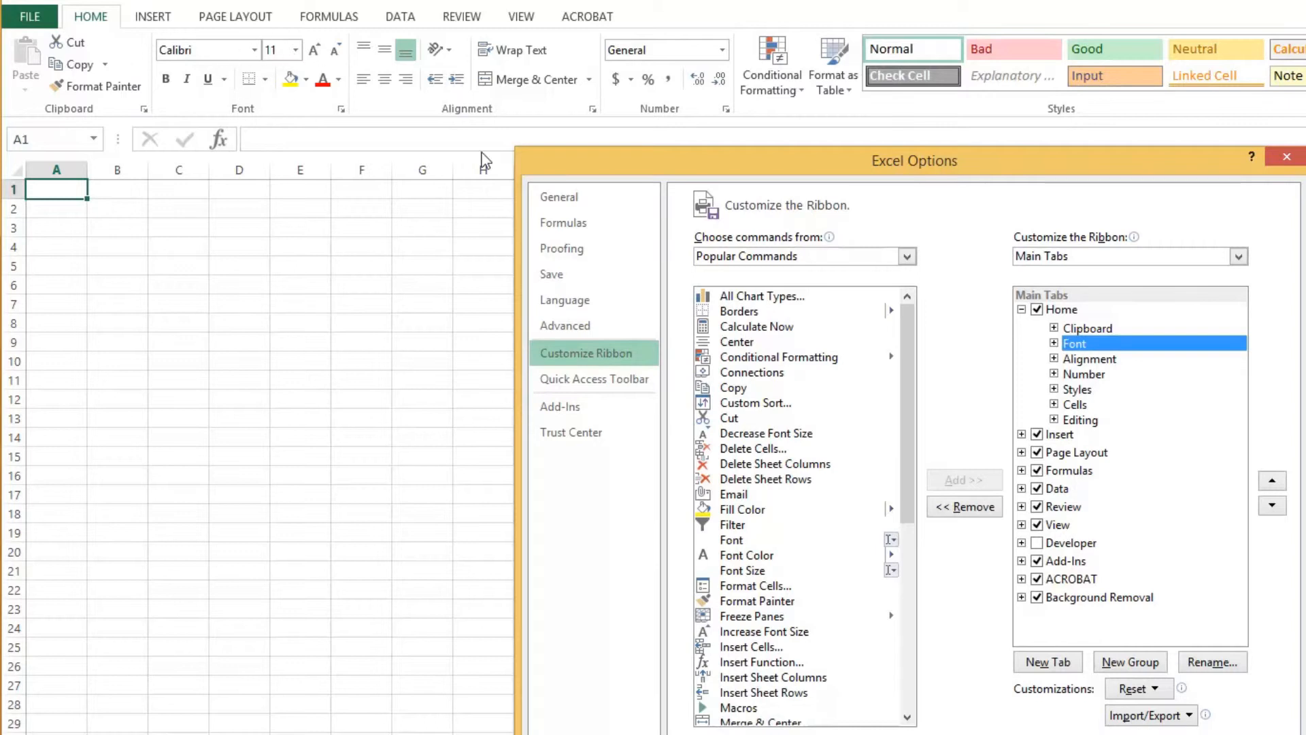
pyautogui.moveTo(1273, 498)
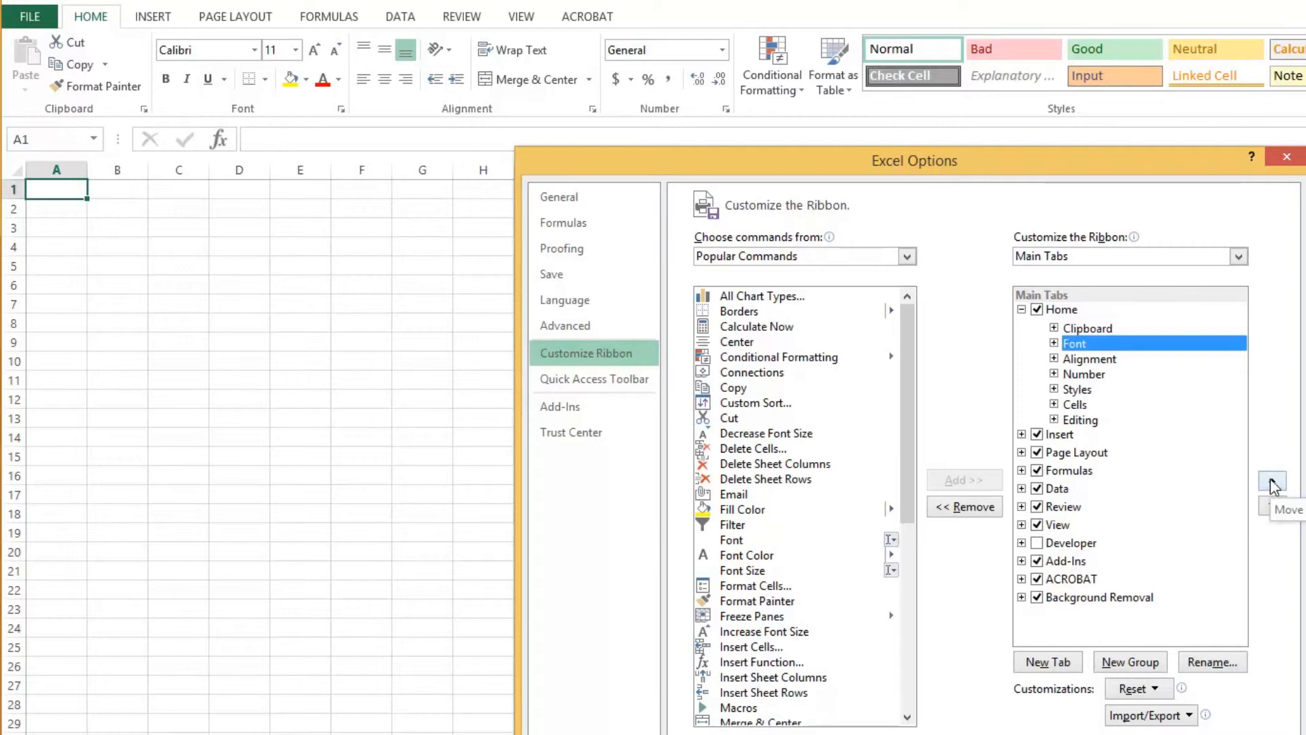
pyautogui.click(1274, 500)
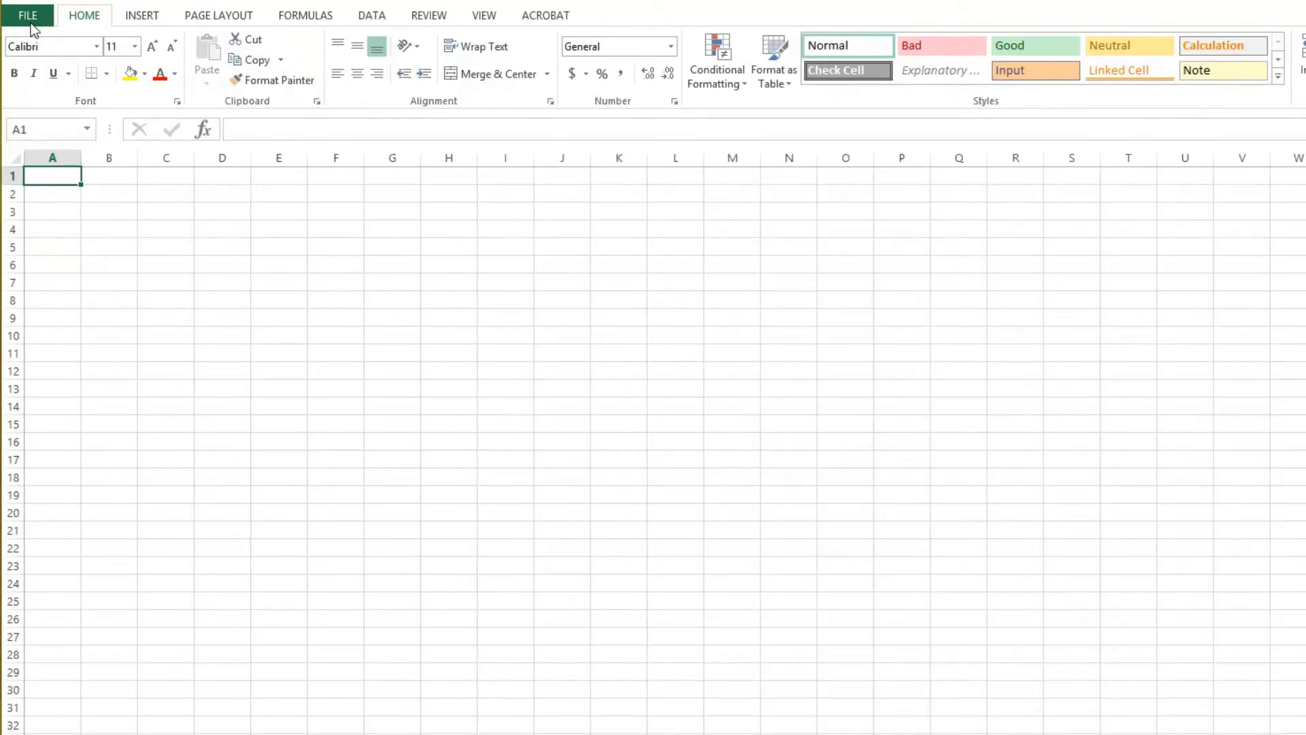
# - Create a new custom tab whose group holds the Decrease Font Size command
pyautogui.click(28, 16)
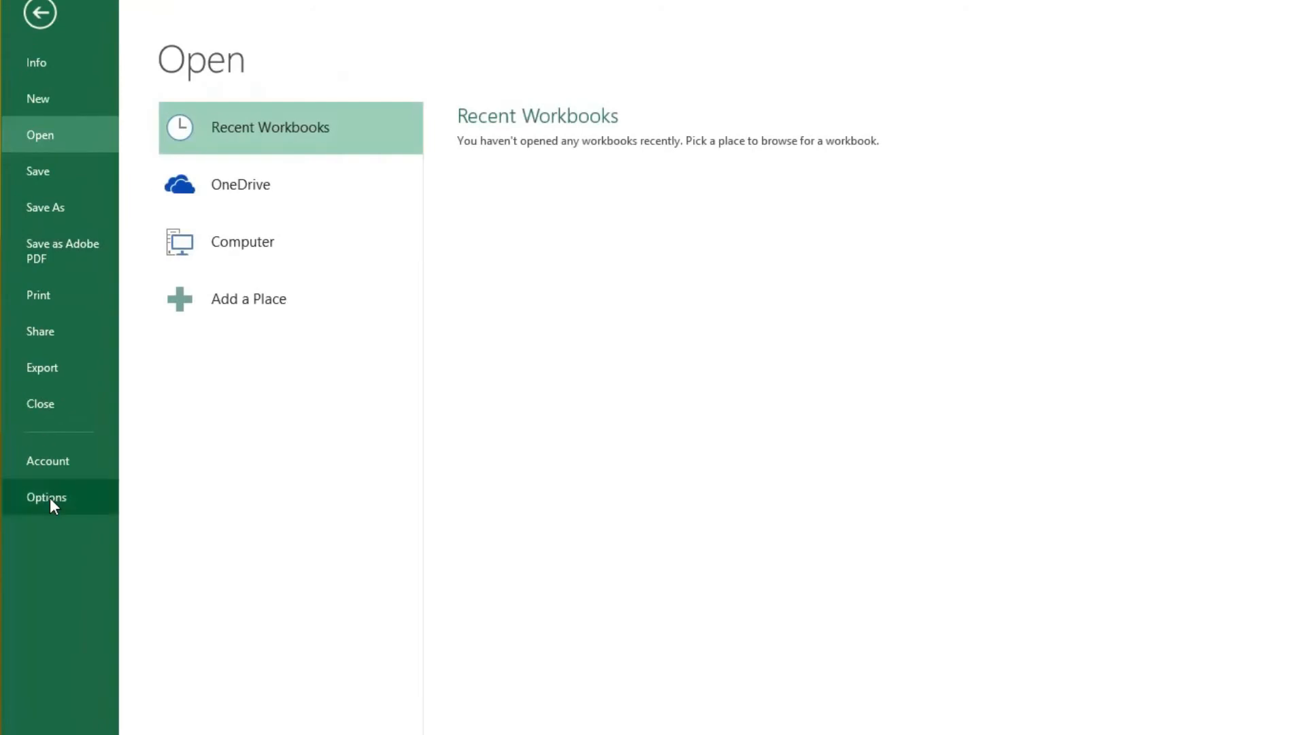
pyautogui.click(45, 495)
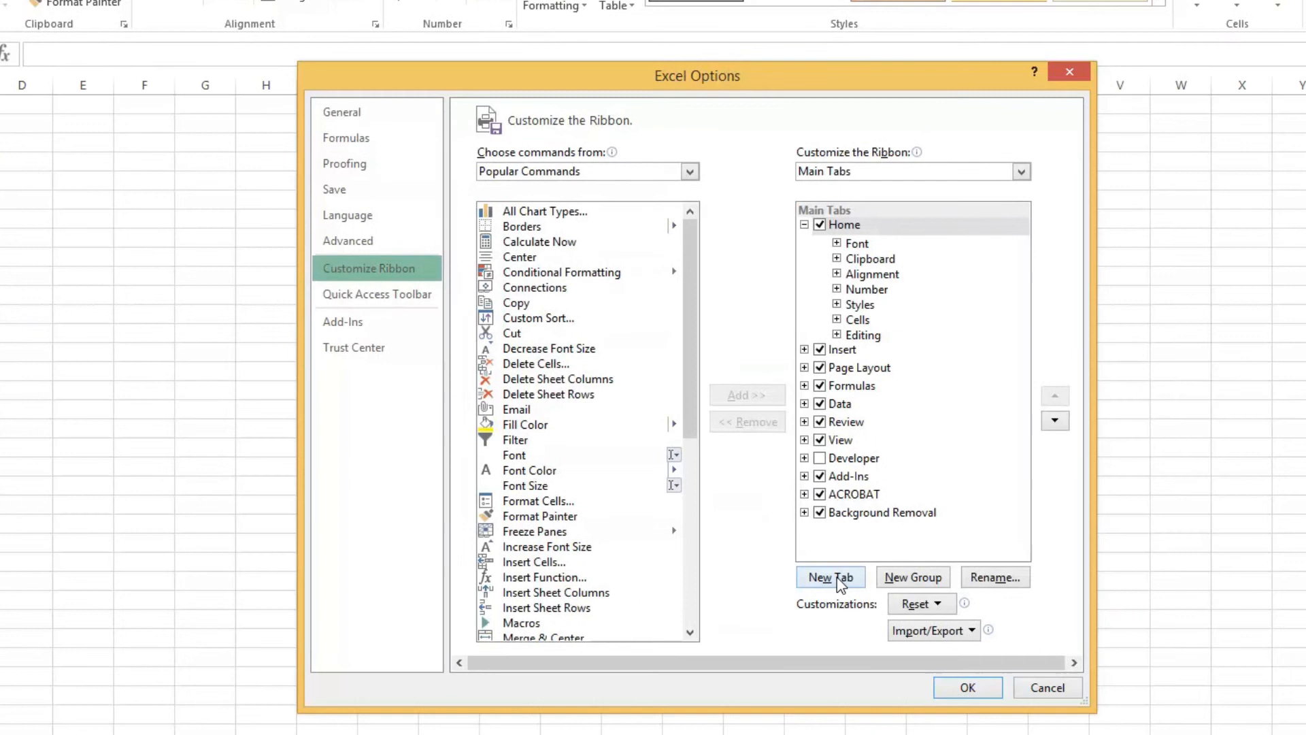
pyautogui.click(830, 576)
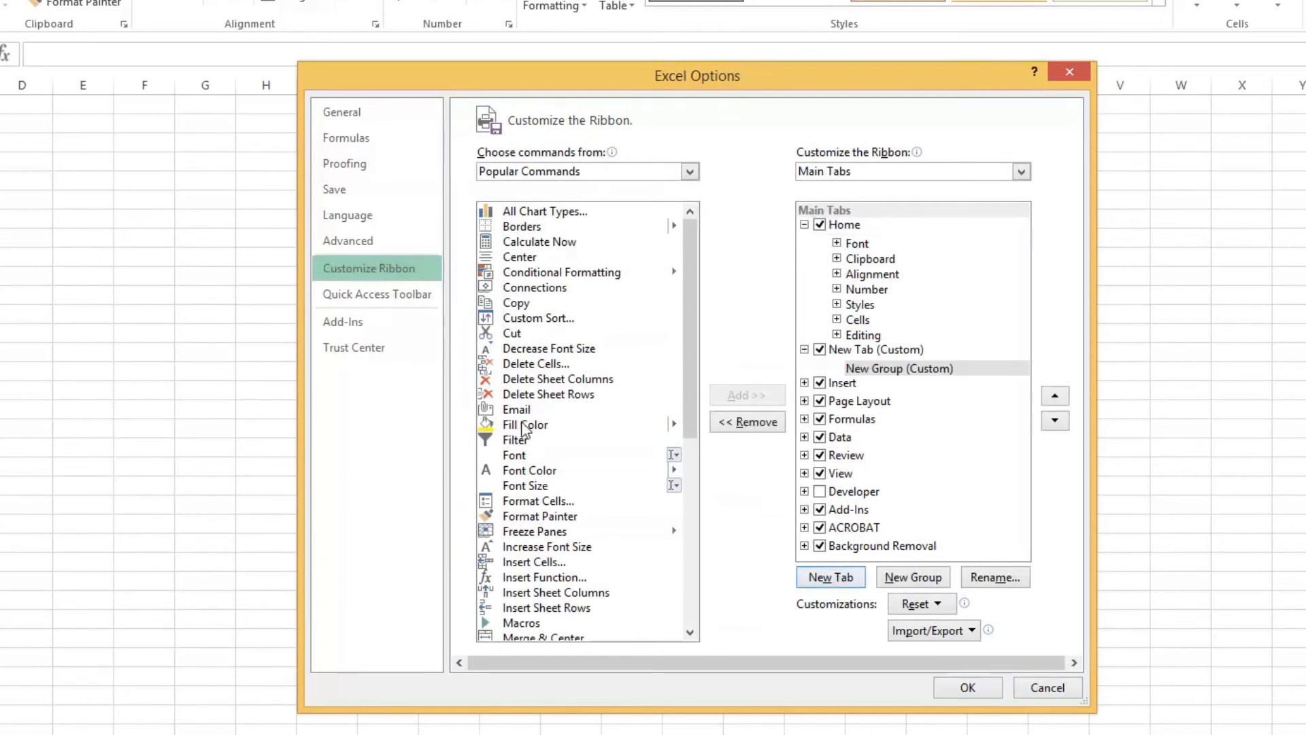
pyautogui.click(549, 348)
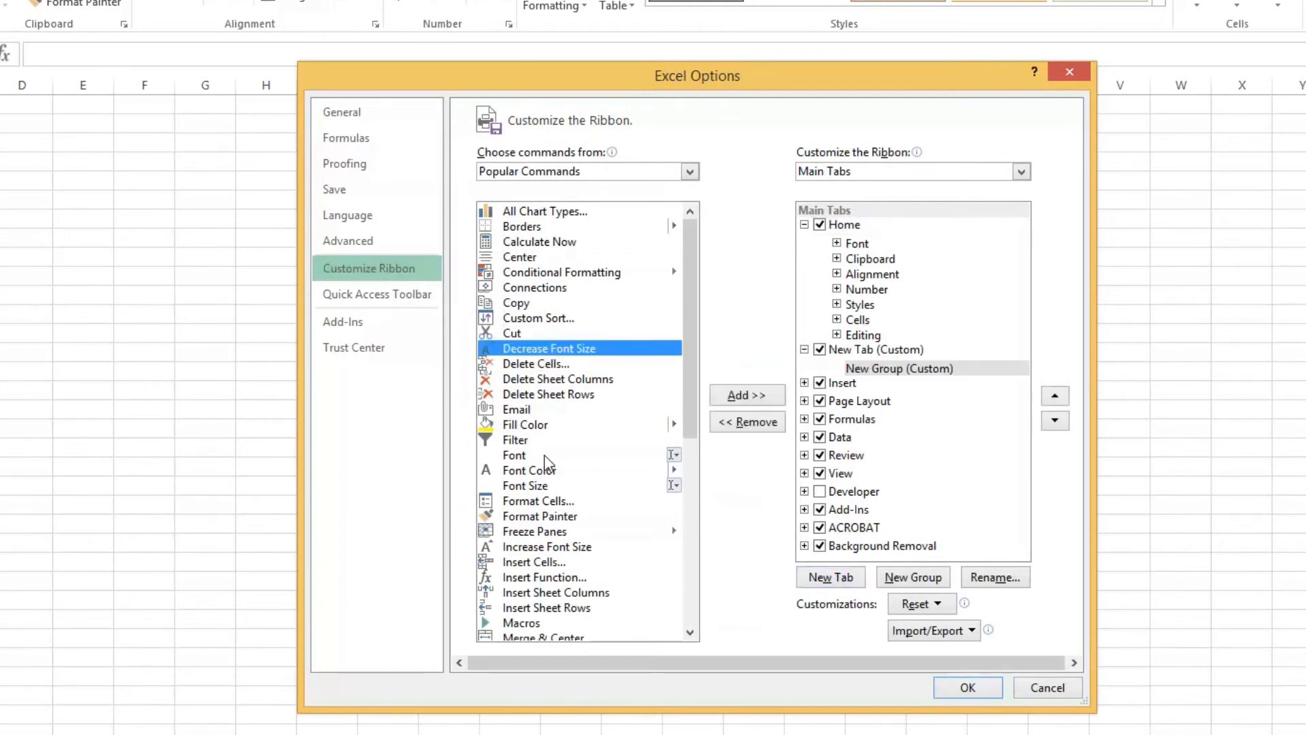
pyautogui.click(747, 395)
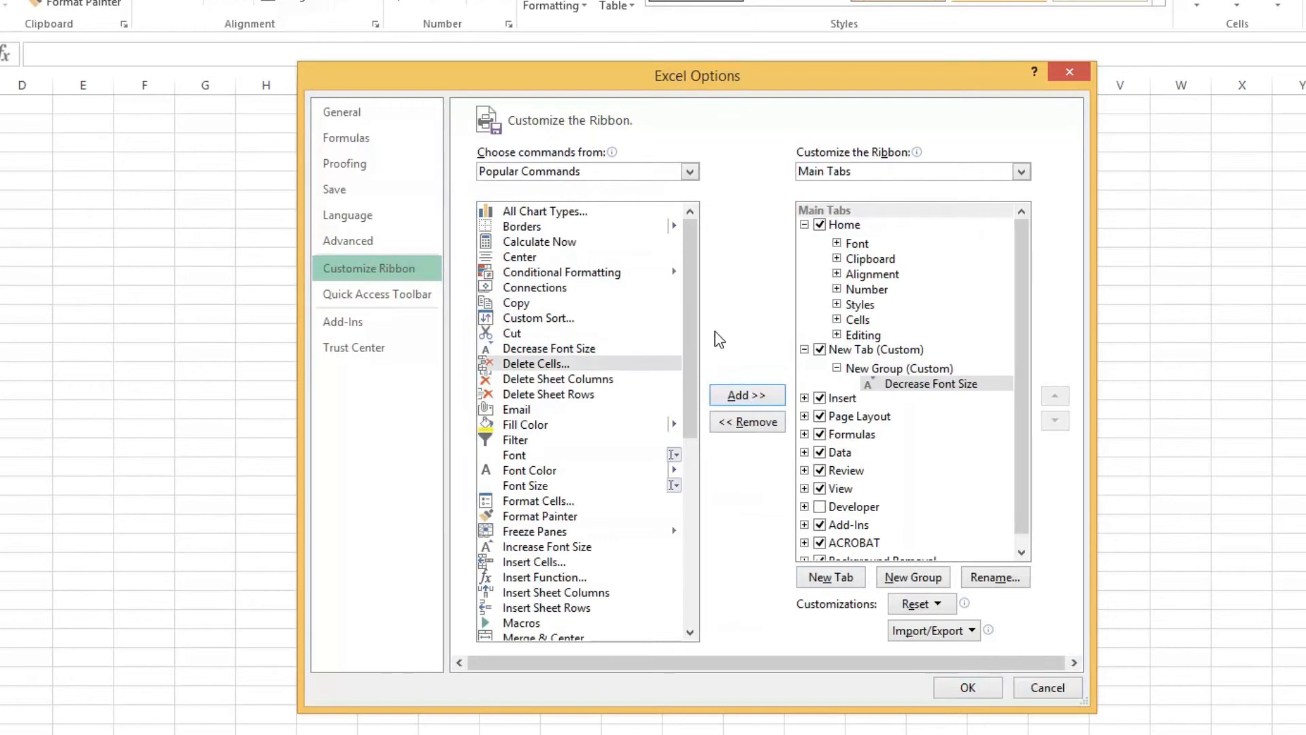
pyautogui.click(519, 256)
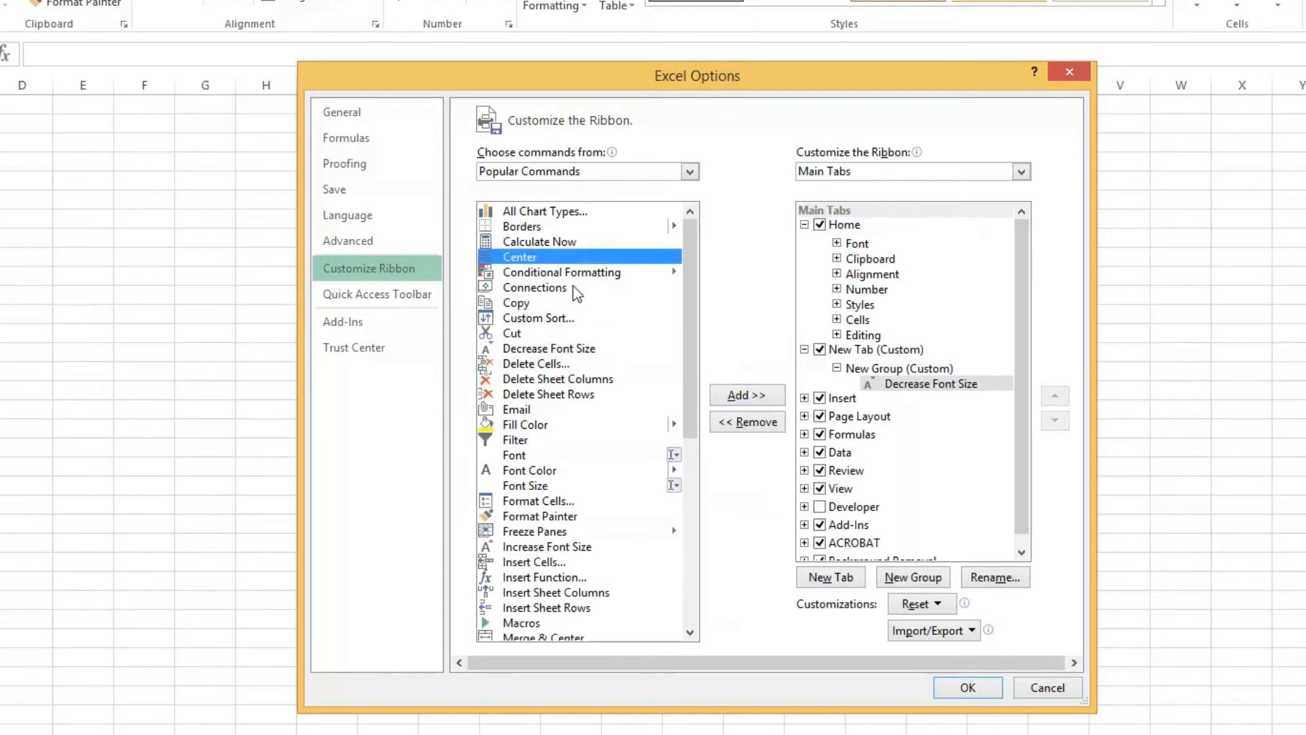
pyautogui.moveTo(916, 607)
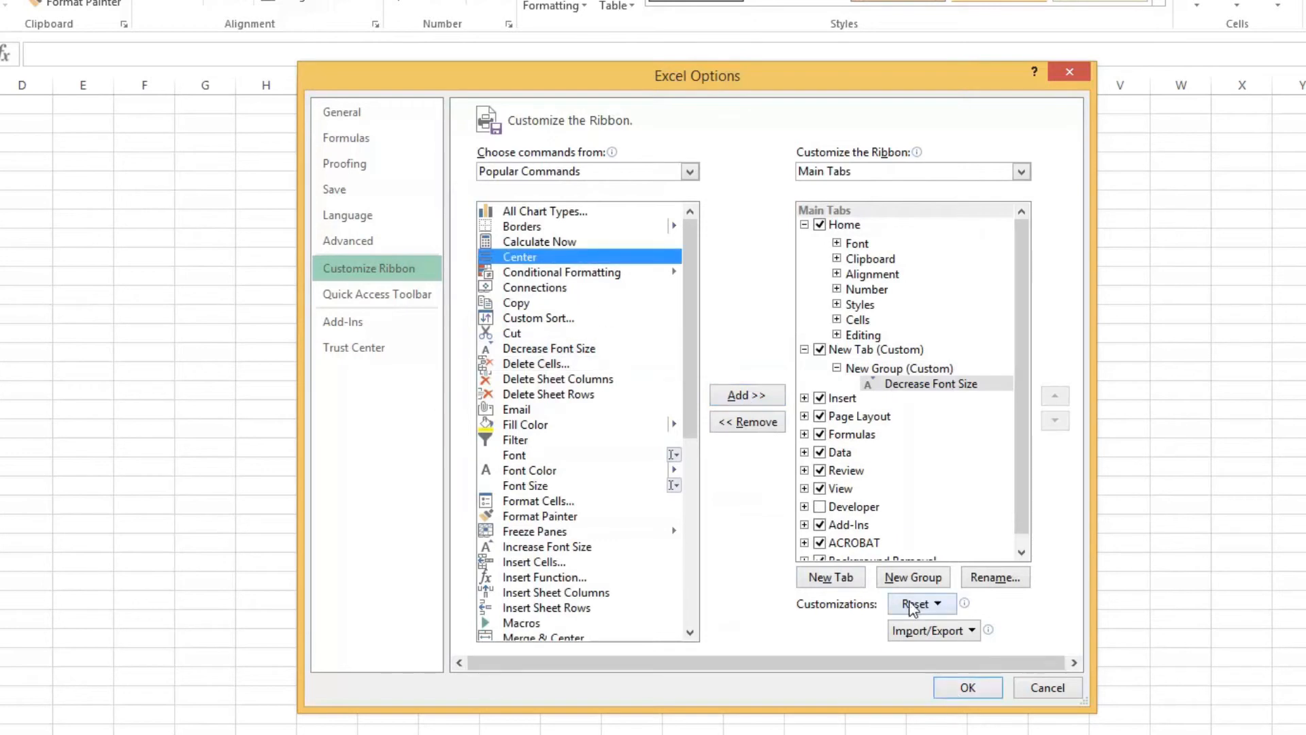
# - Rename the new custom tab to 'My tab' and apply the ribbon changes
pyautogui.click(871, 350)
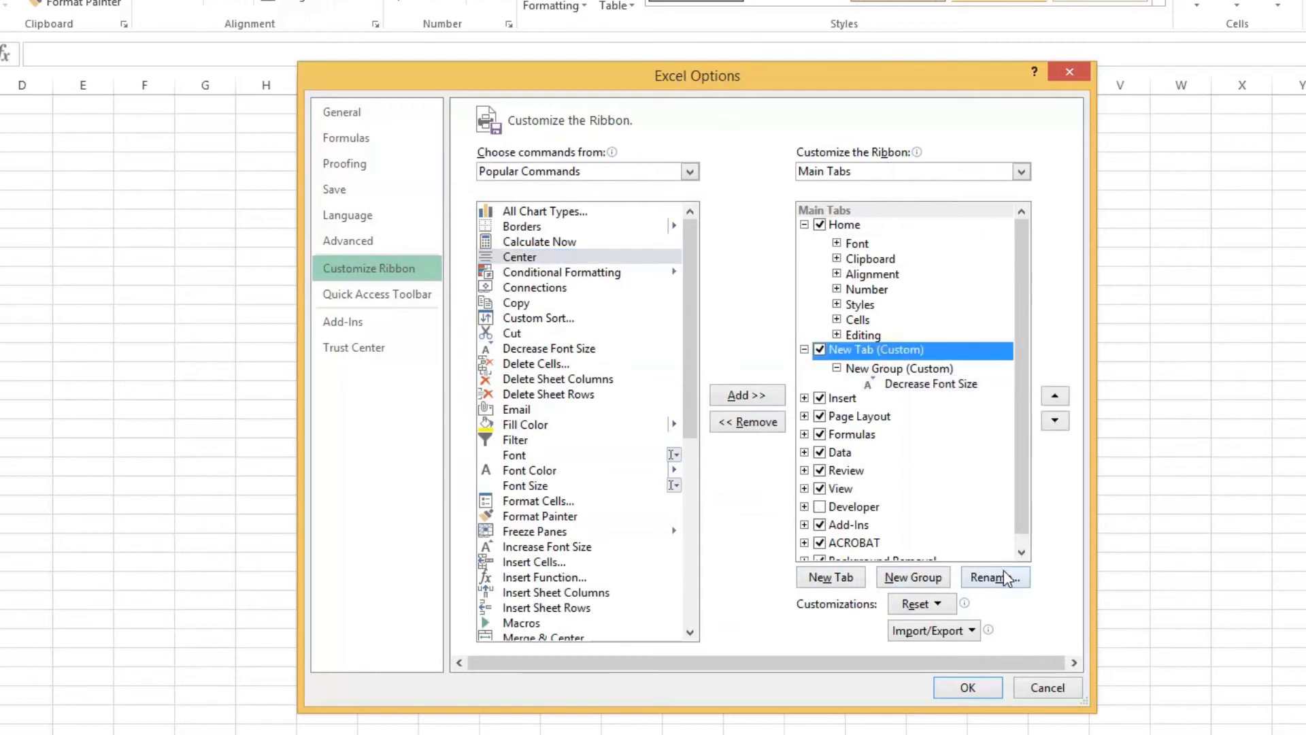
pyautogui.click(995, 577)
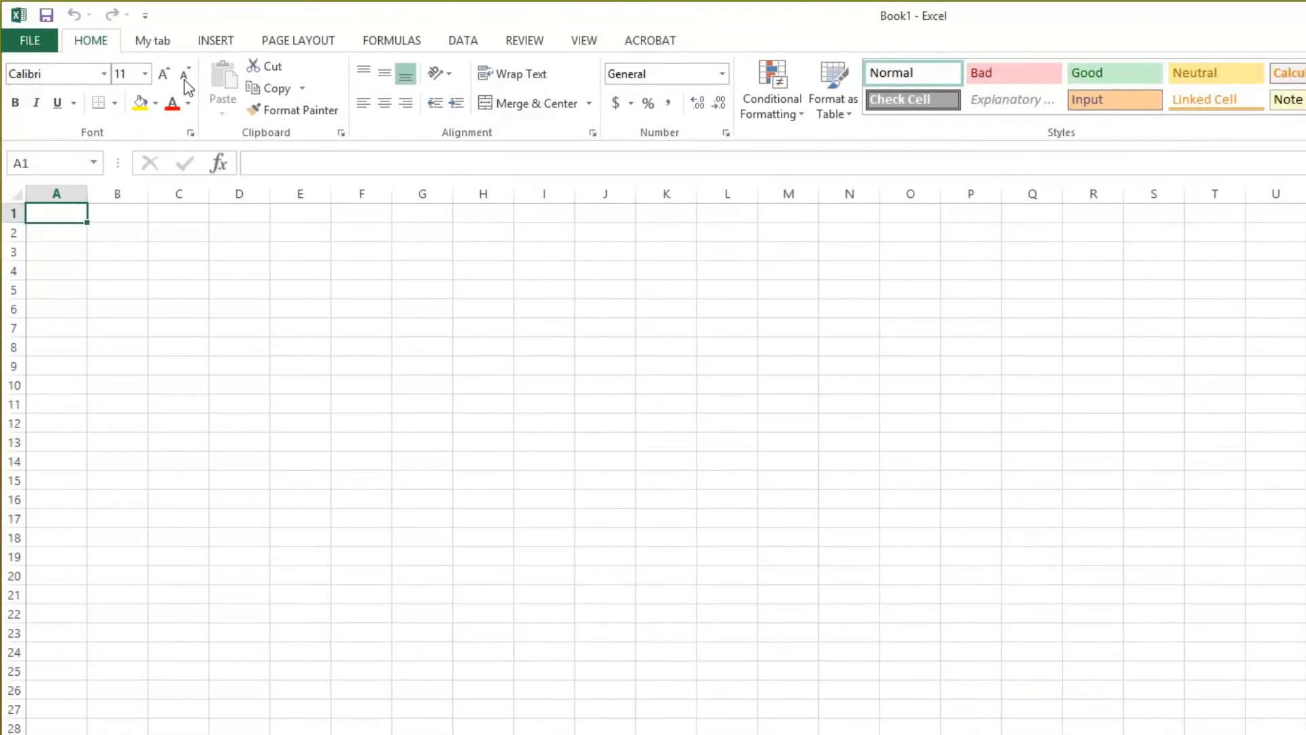
pyautogui.click(152, 39)
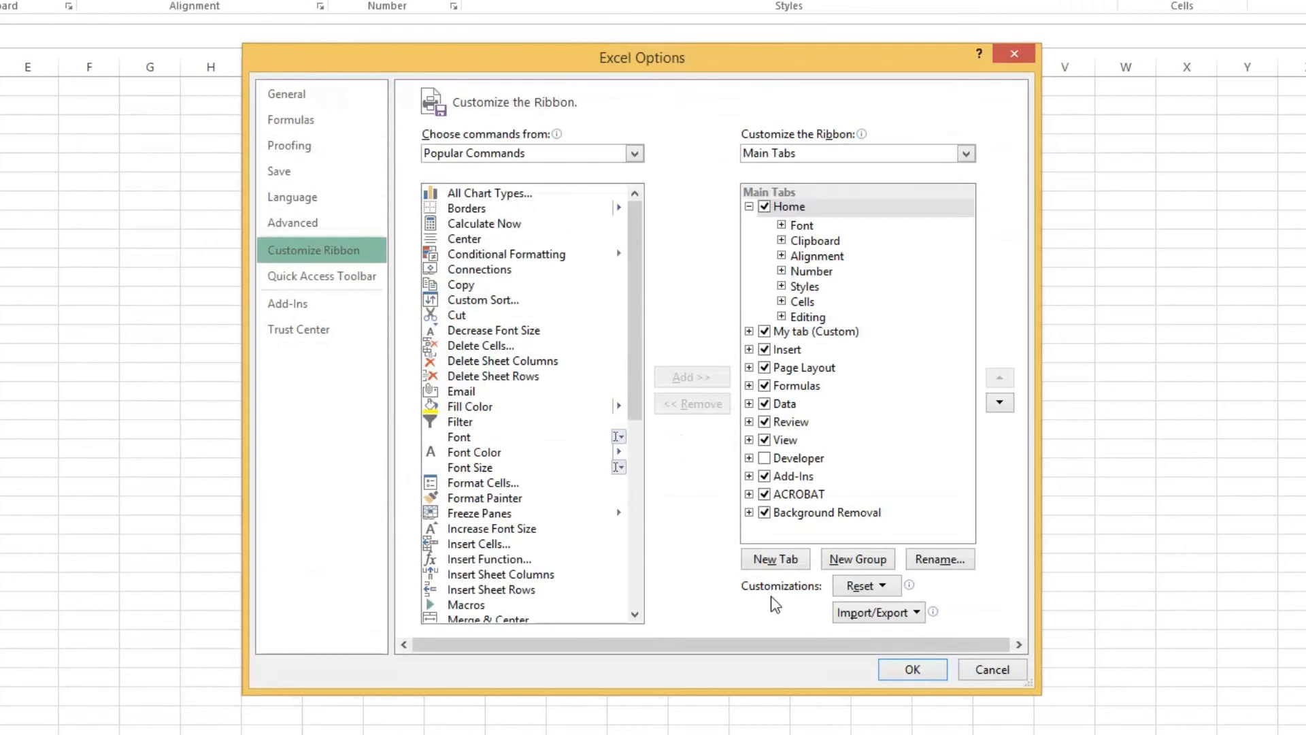
# - Reset all ribbon customizations so My tab is removed and Clipboard precedes Font again
pyautogui.click(862, 585)
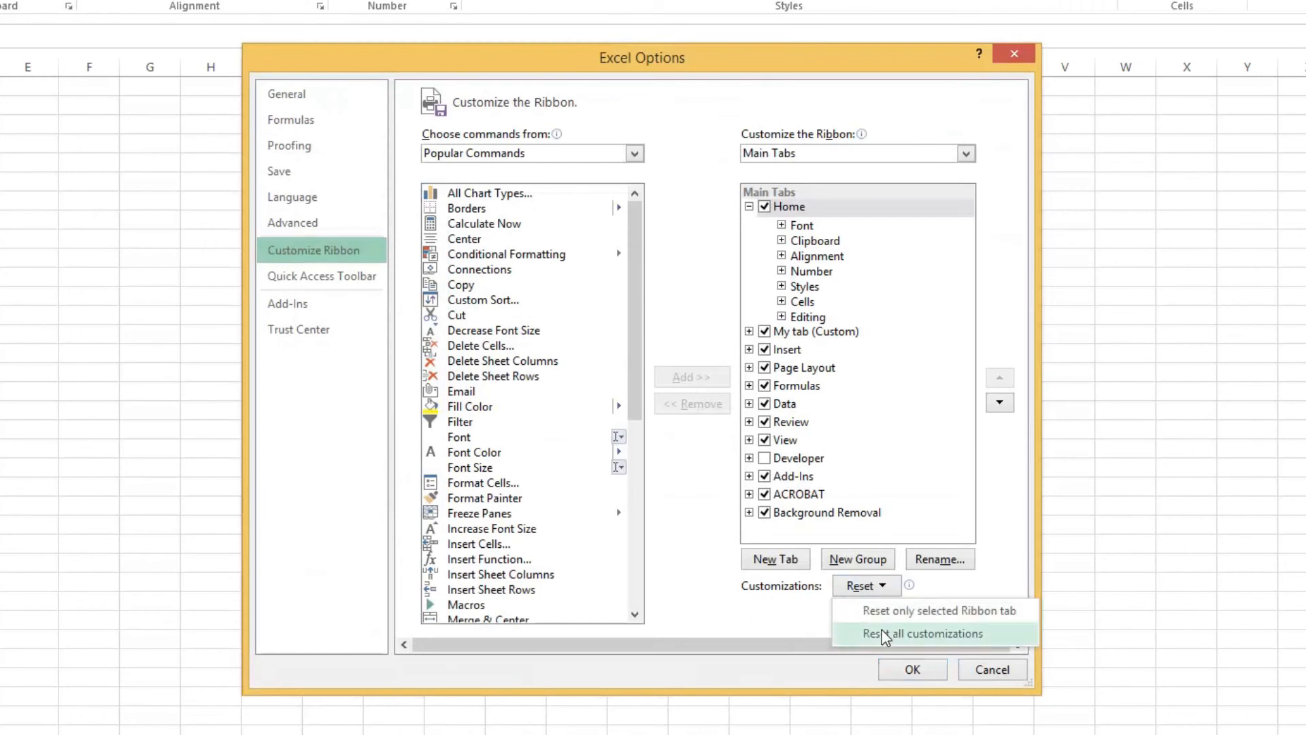
pyautogui.click(923, 633)
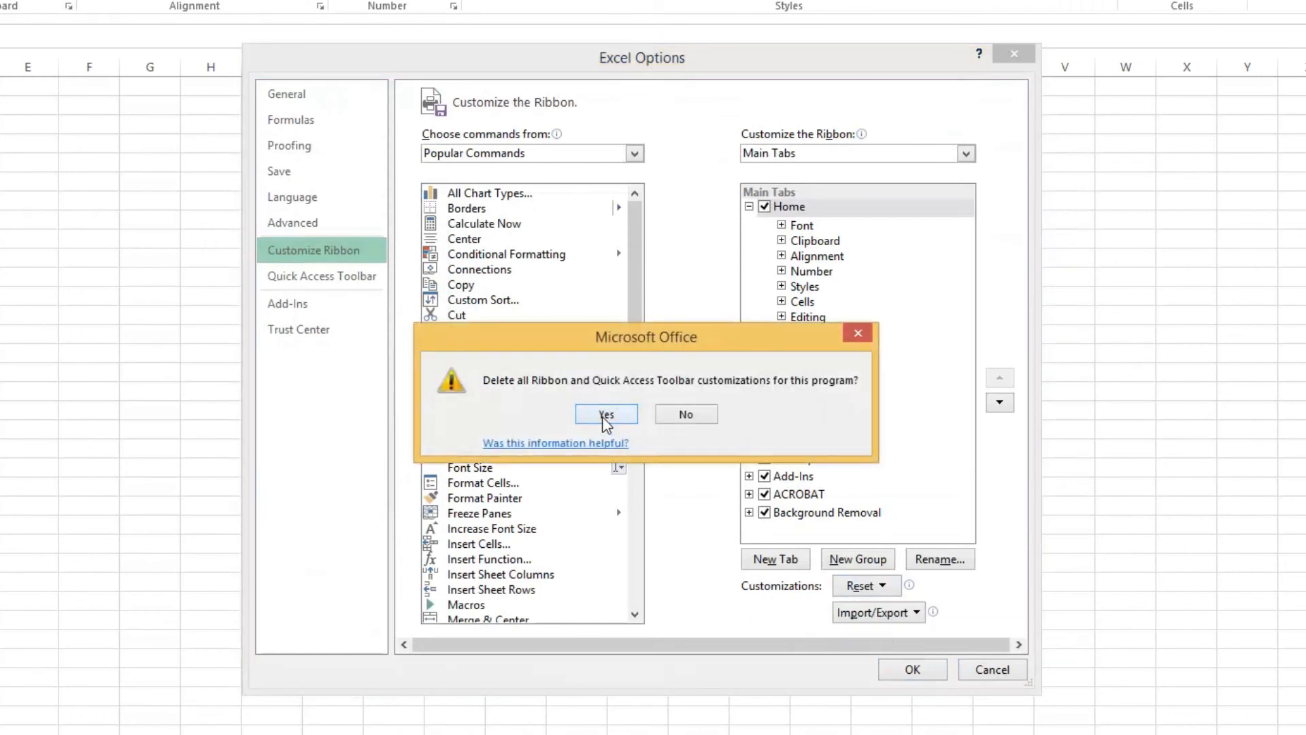
pyautogui.click(607, 413)
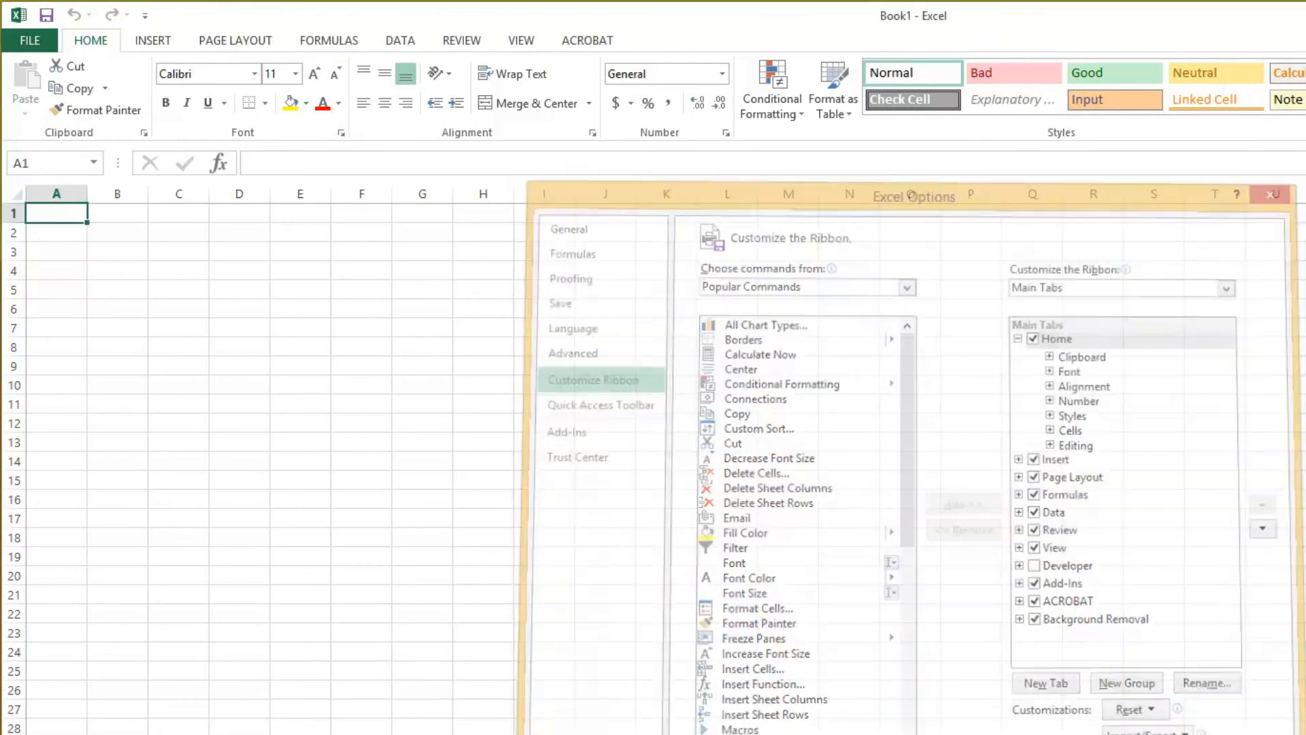
pyautogui.click(1271, 195)
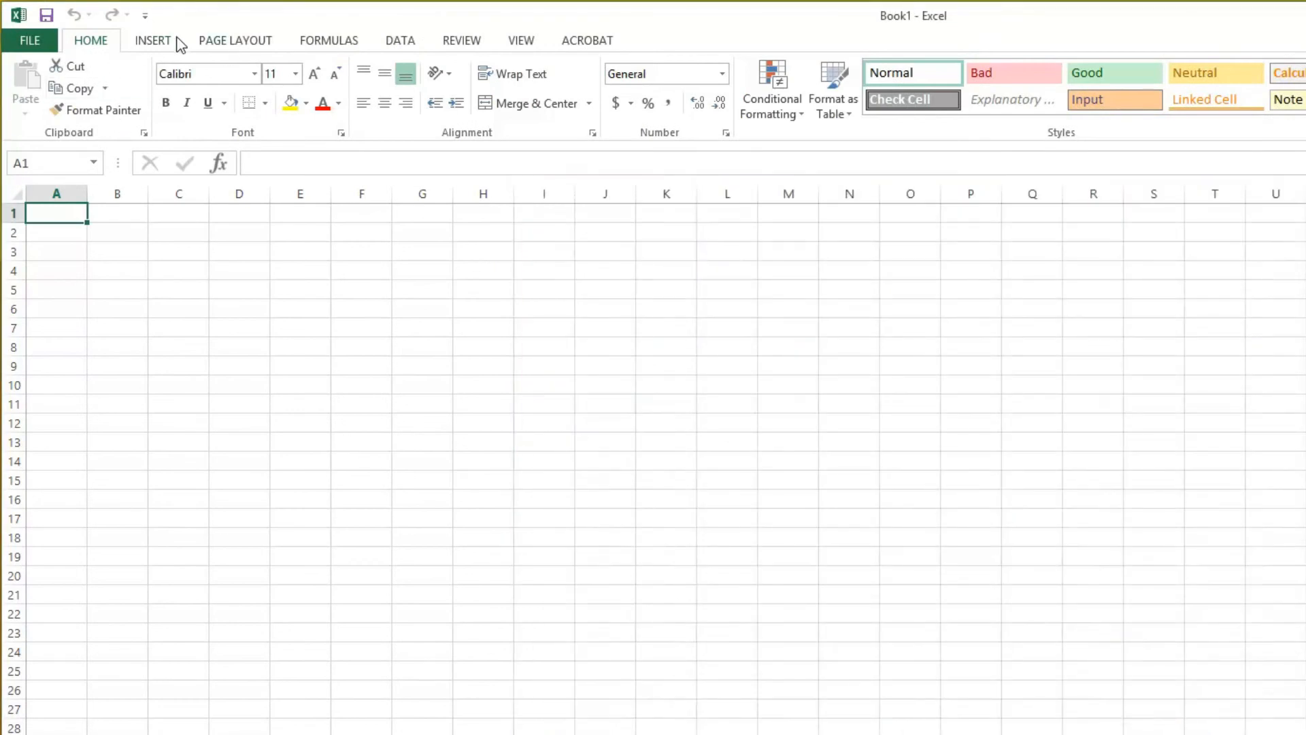
pyautogui.moveTo(95, 106)
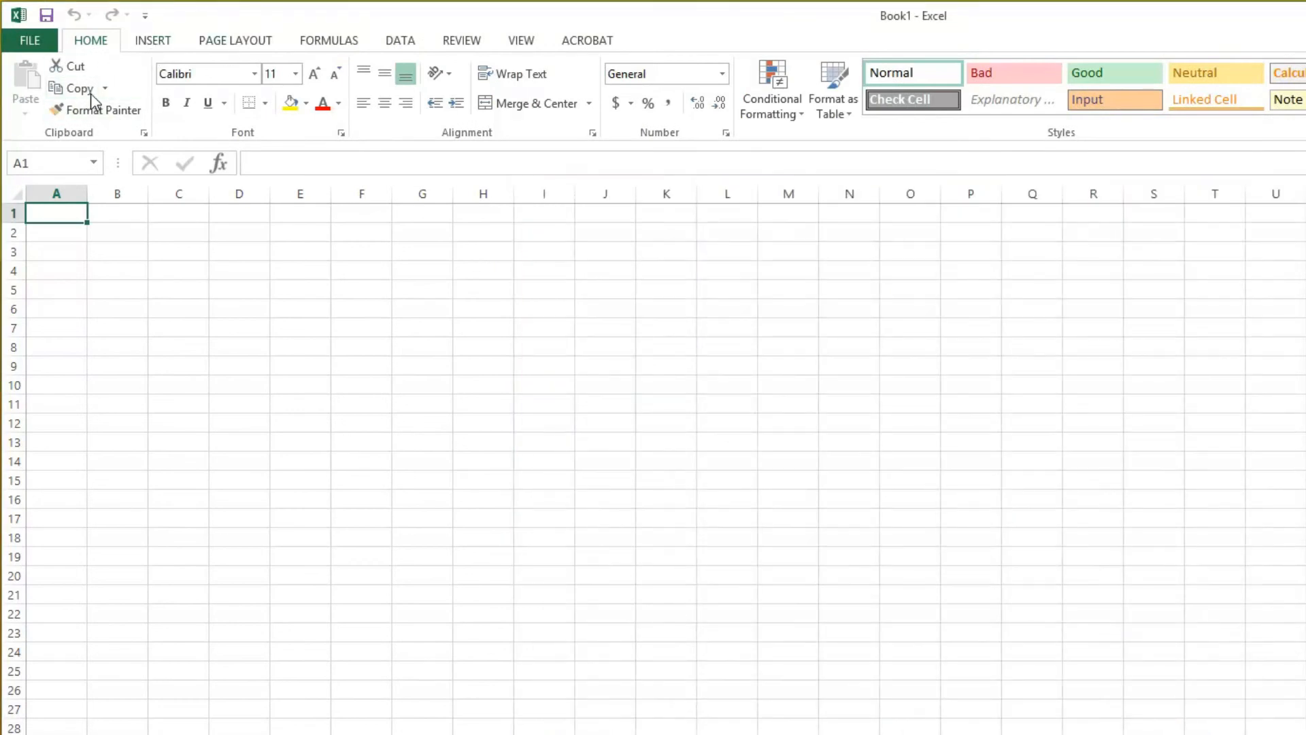
pyautogui.moveTo(216, 90)
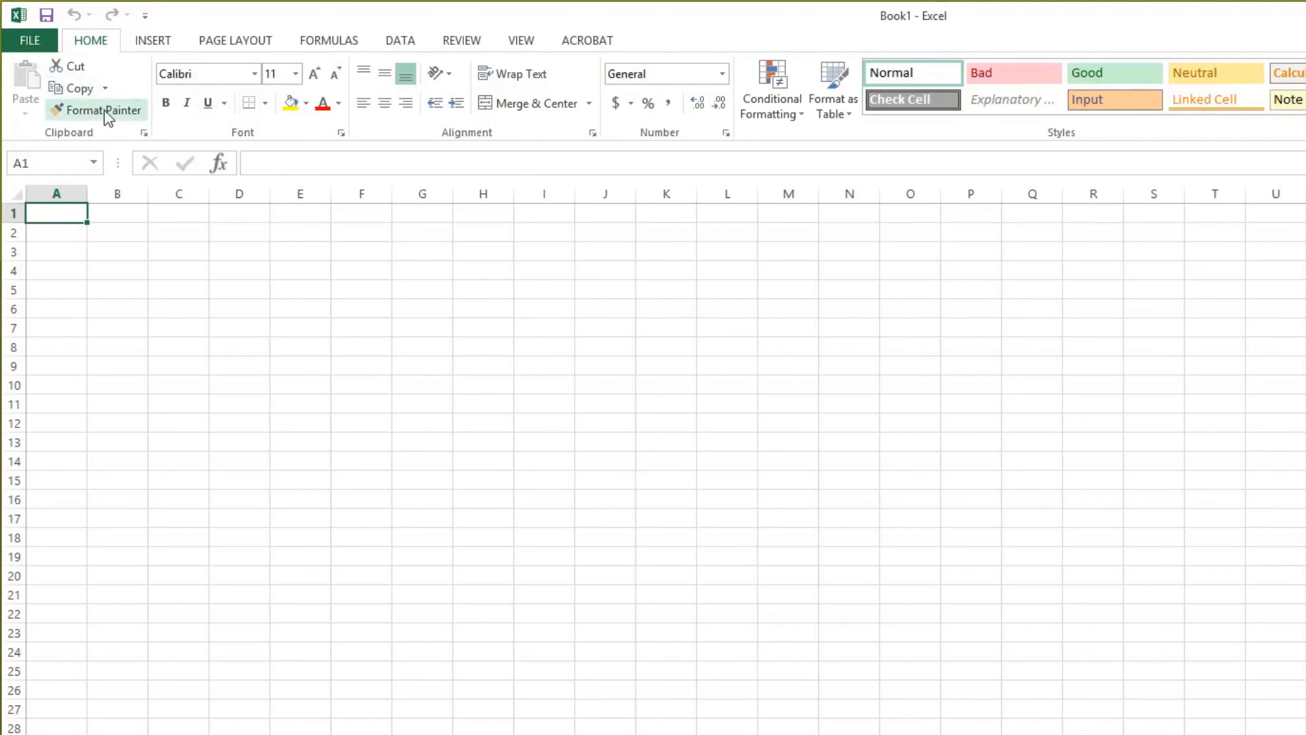
pyautogui.moveTo(106, 116)
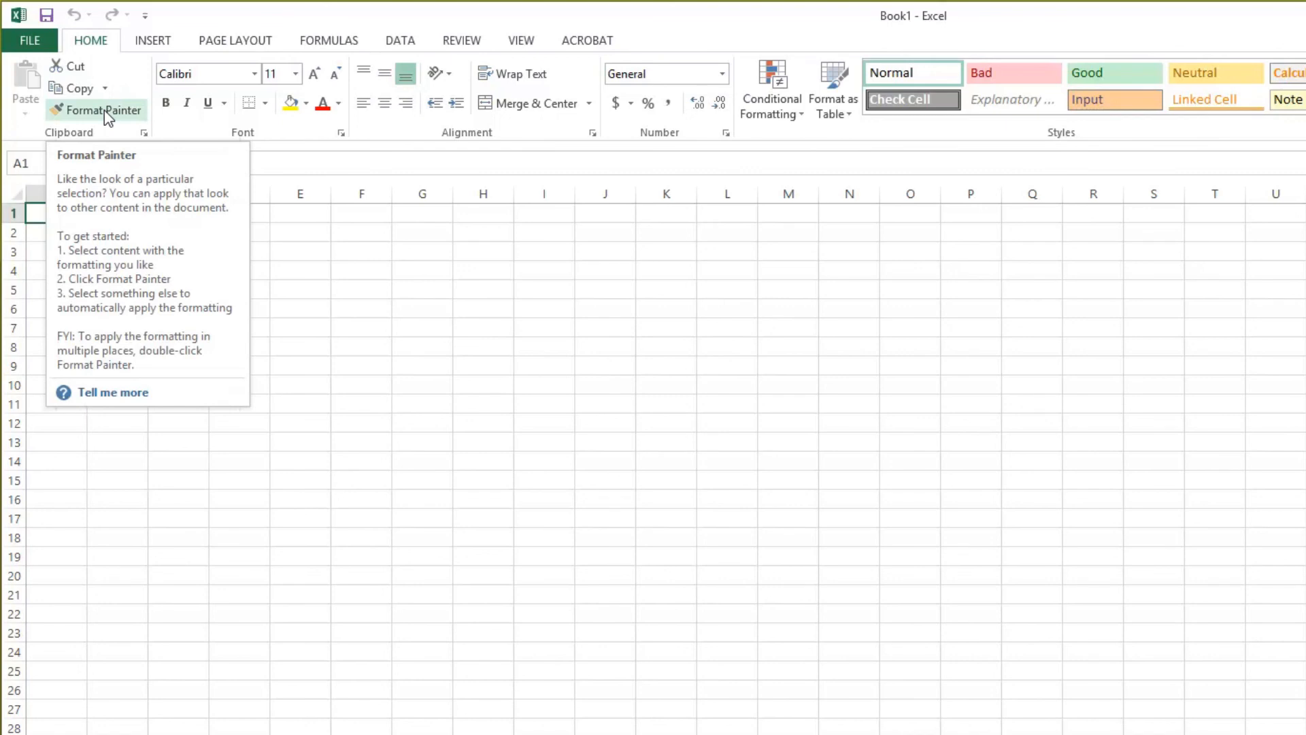